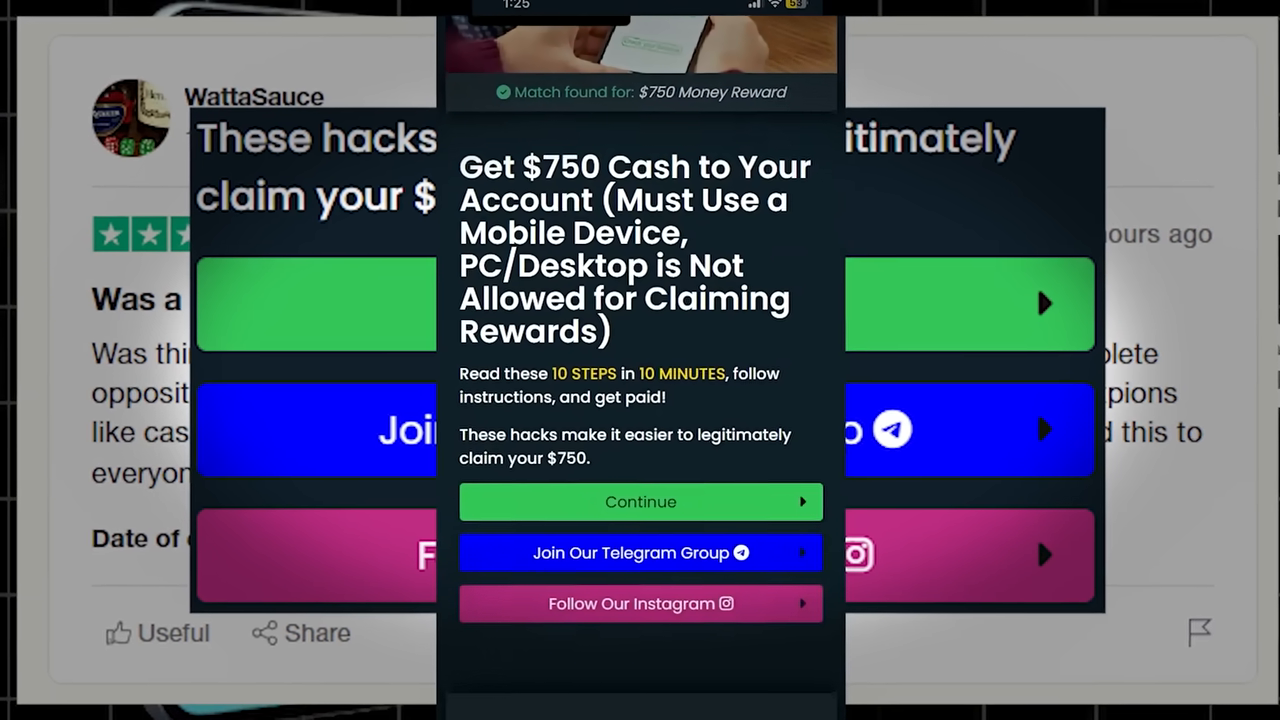
Watch the testimonial tutorial video and continue on to the $750 Cash reward offer
scroll(down, 3)
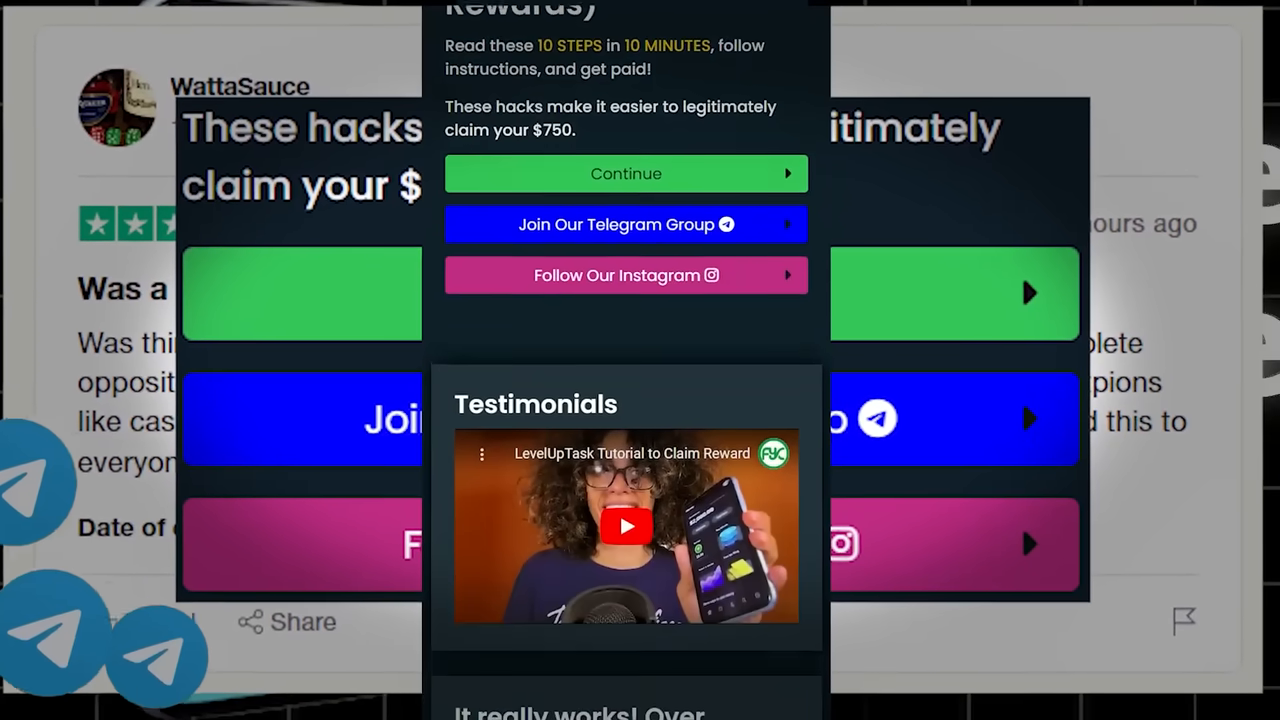
scroll(down, 3)
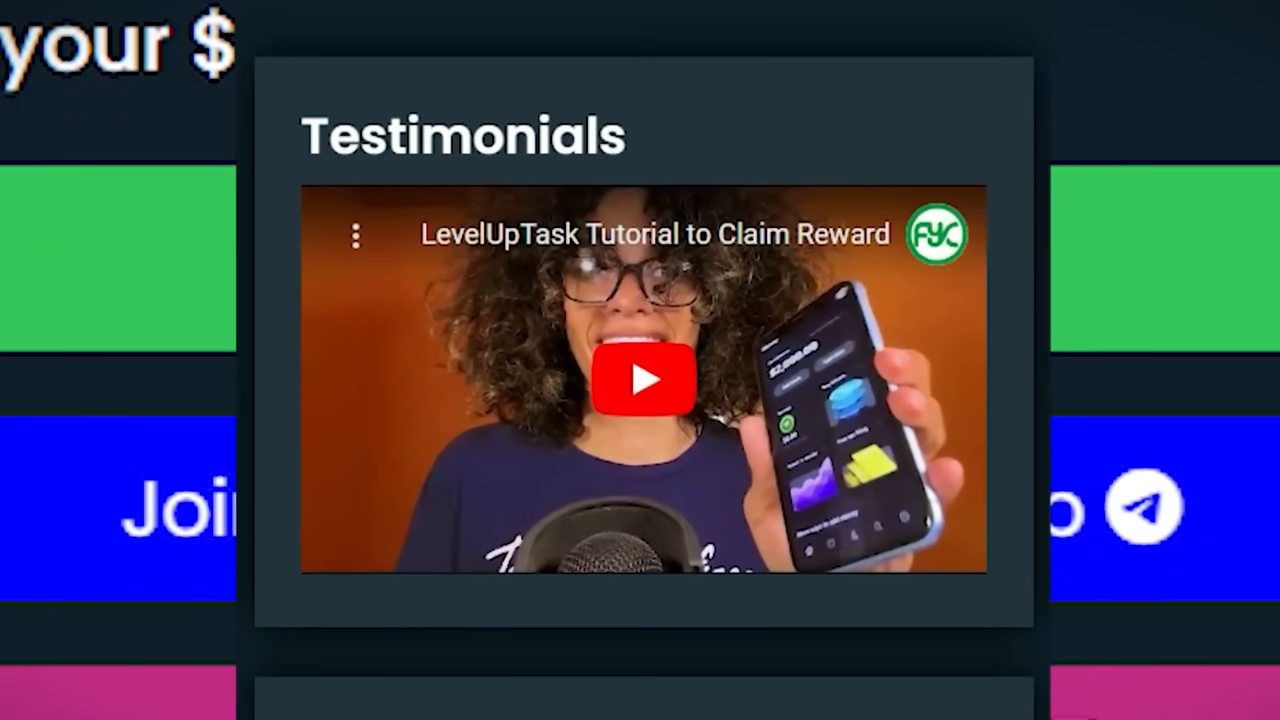
click(640, 378)
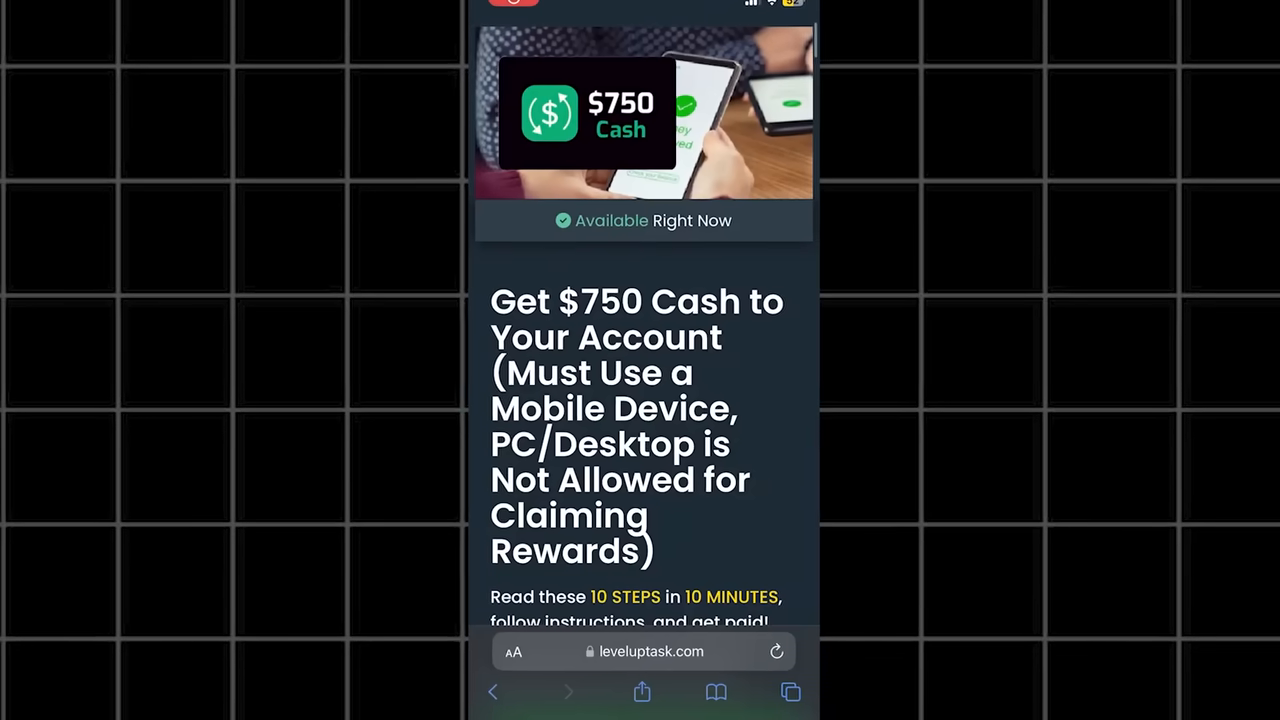
scroll(down, 3)
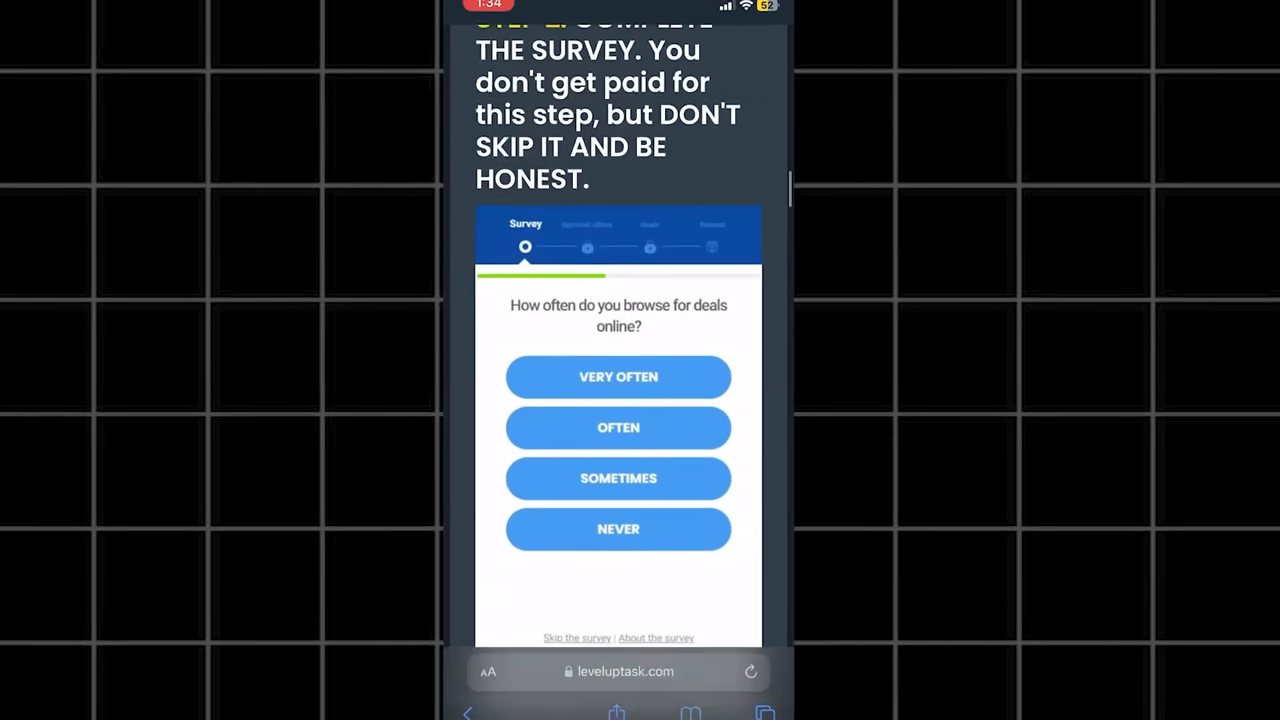
scroll(down, 3)
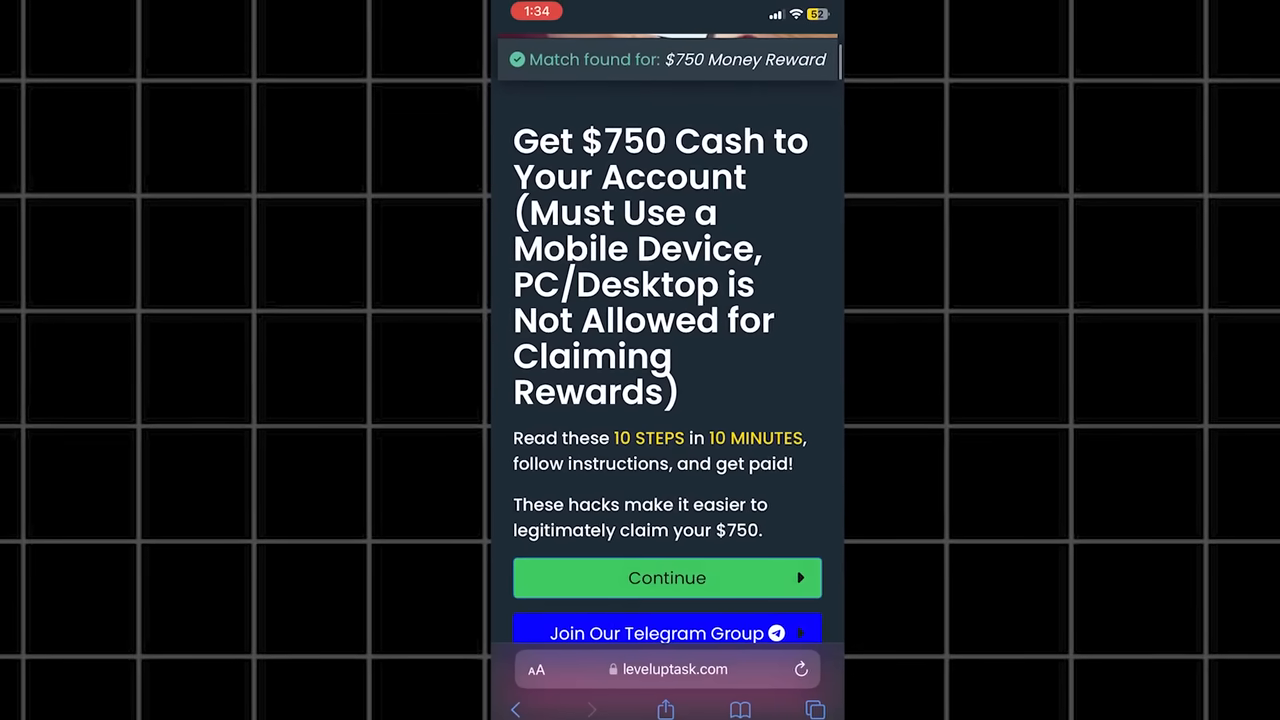
click(664, 578)
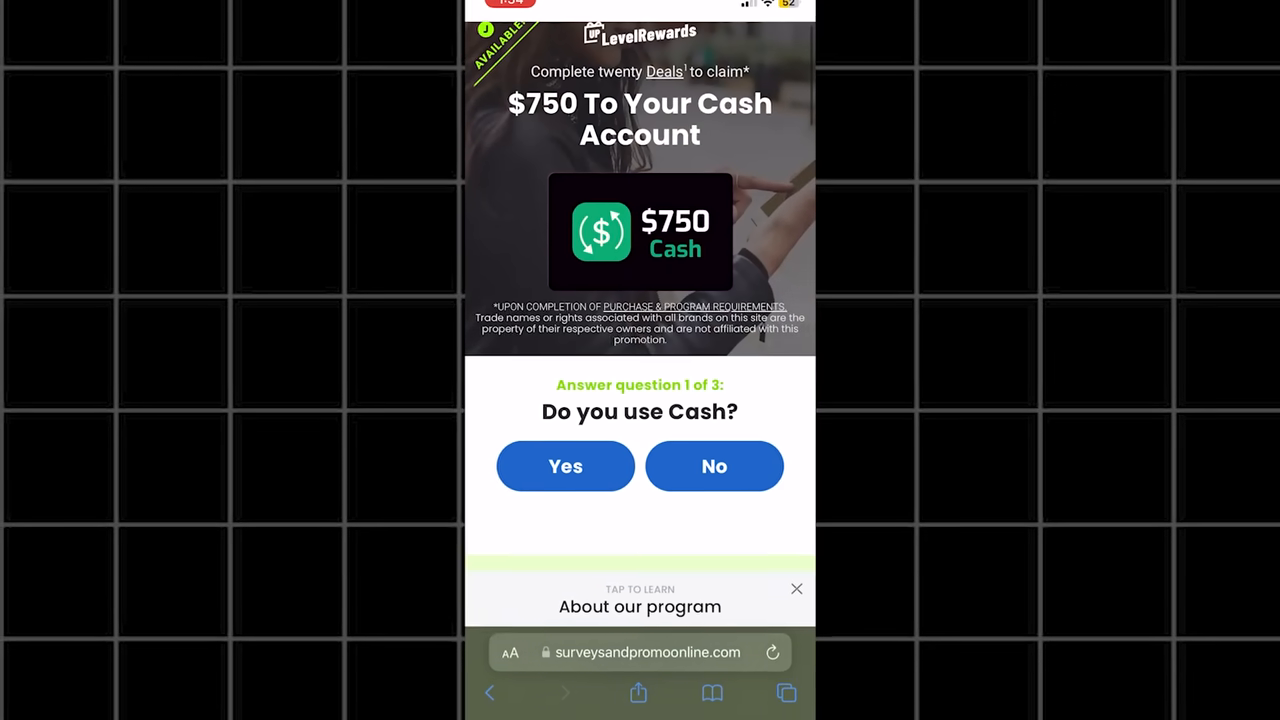
Answer Yes and Keep it, then submit an email to reach therewardboost's registration form
click(564, 466)
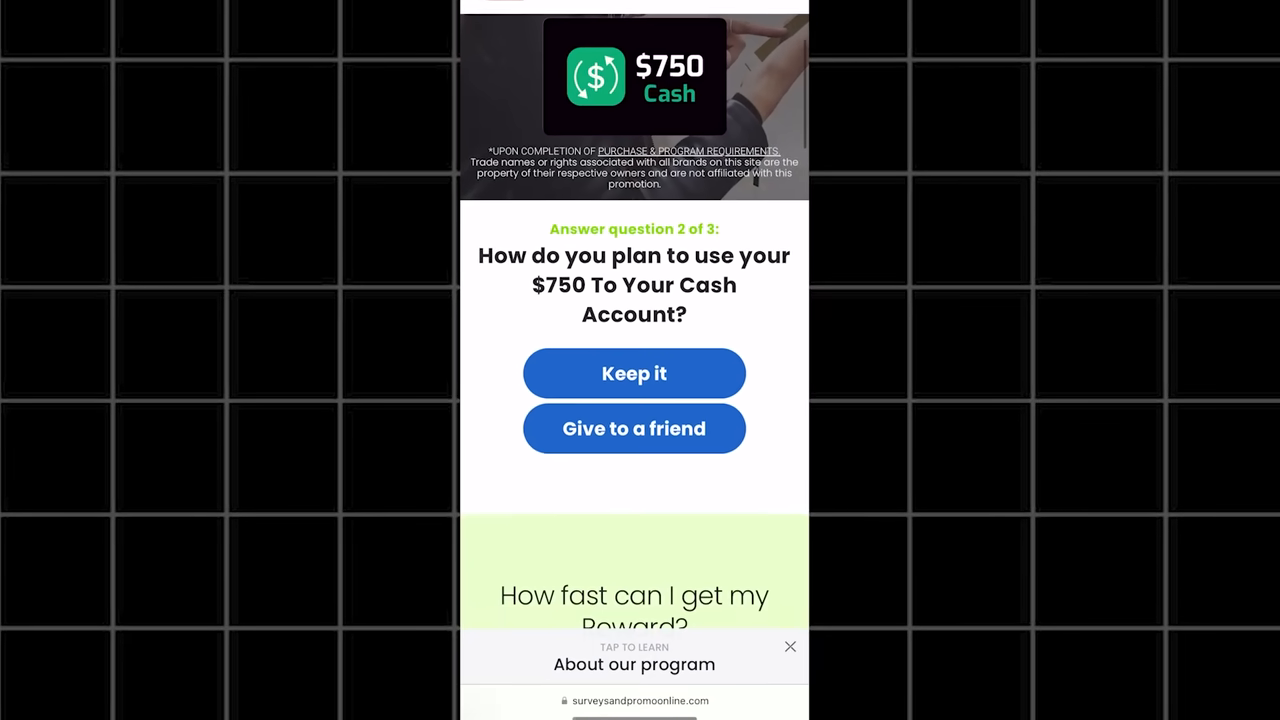
click(634, 374)
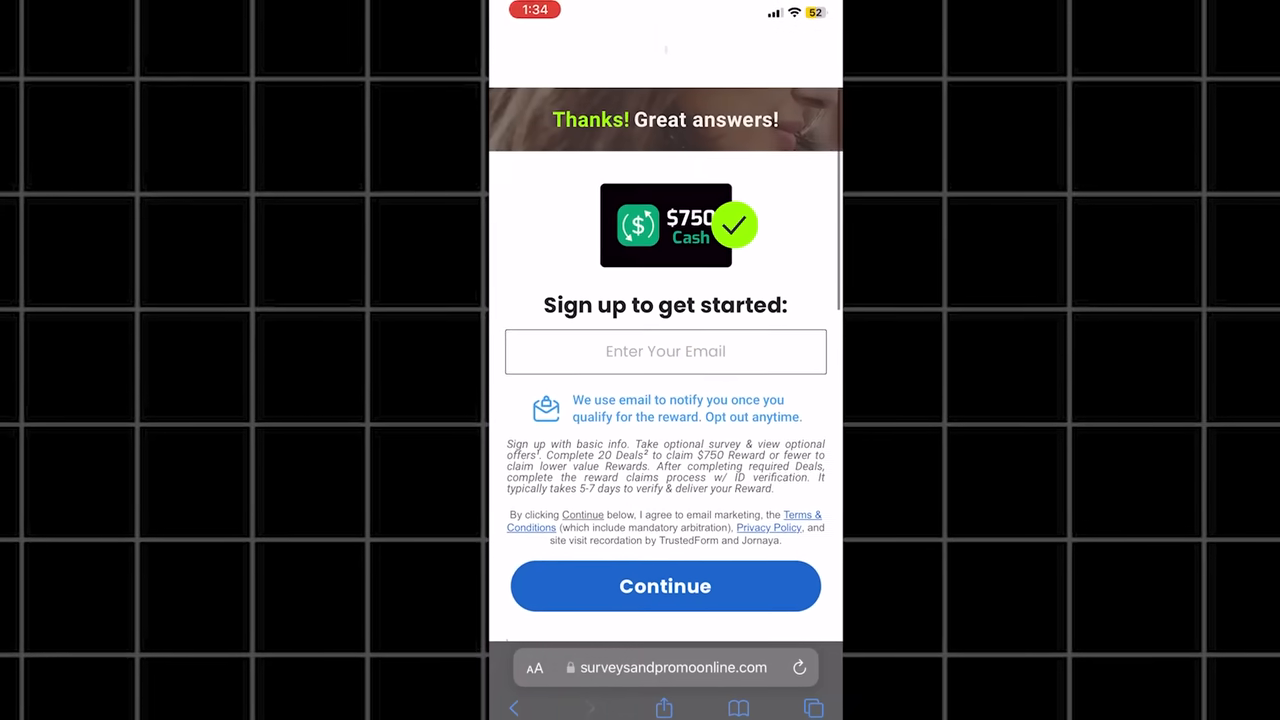
click(664, 352)
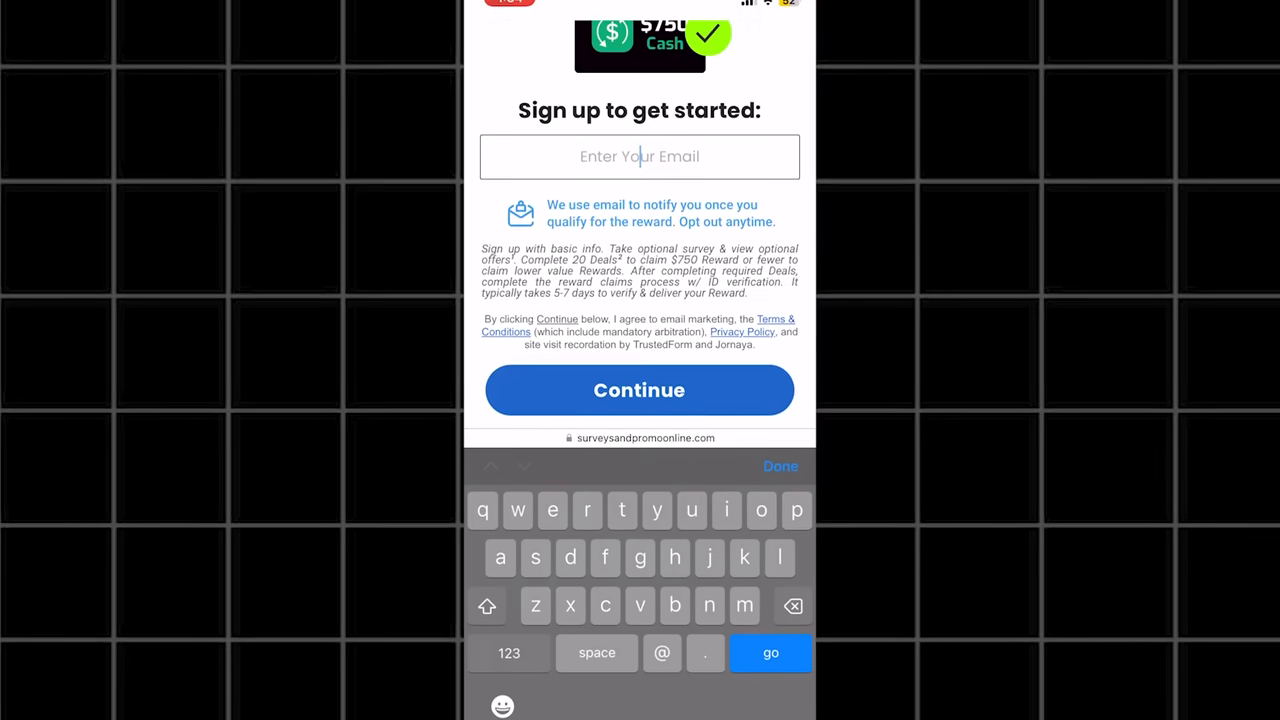
text(il.com)
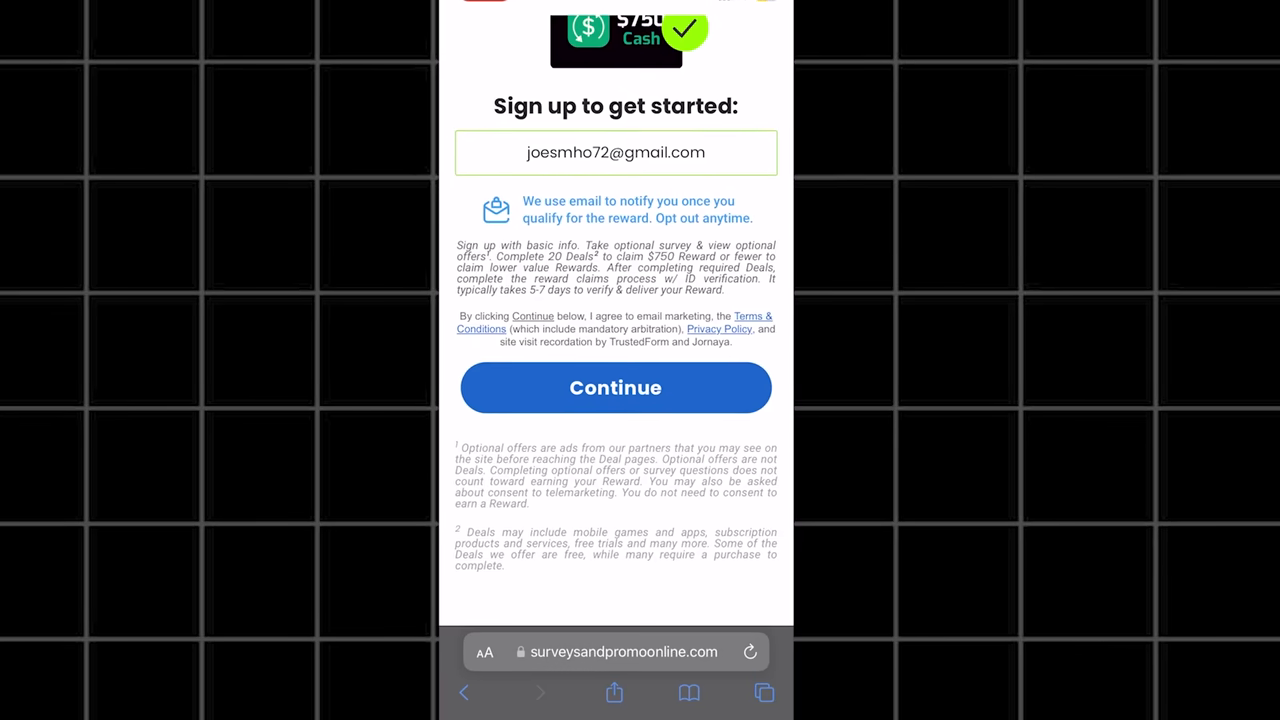
click(616, 388)
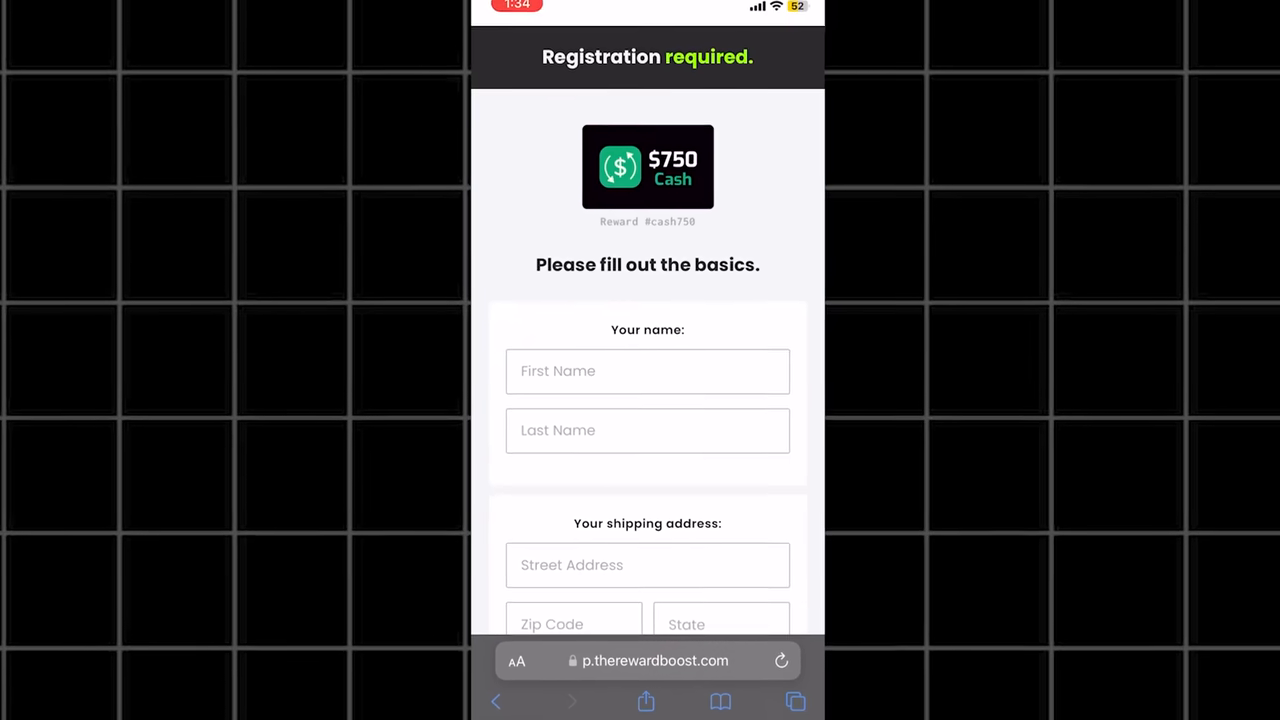
Fill in the first name 'Ro', street address '23' and city 'Rolling' on the registration form
click(648, 370)
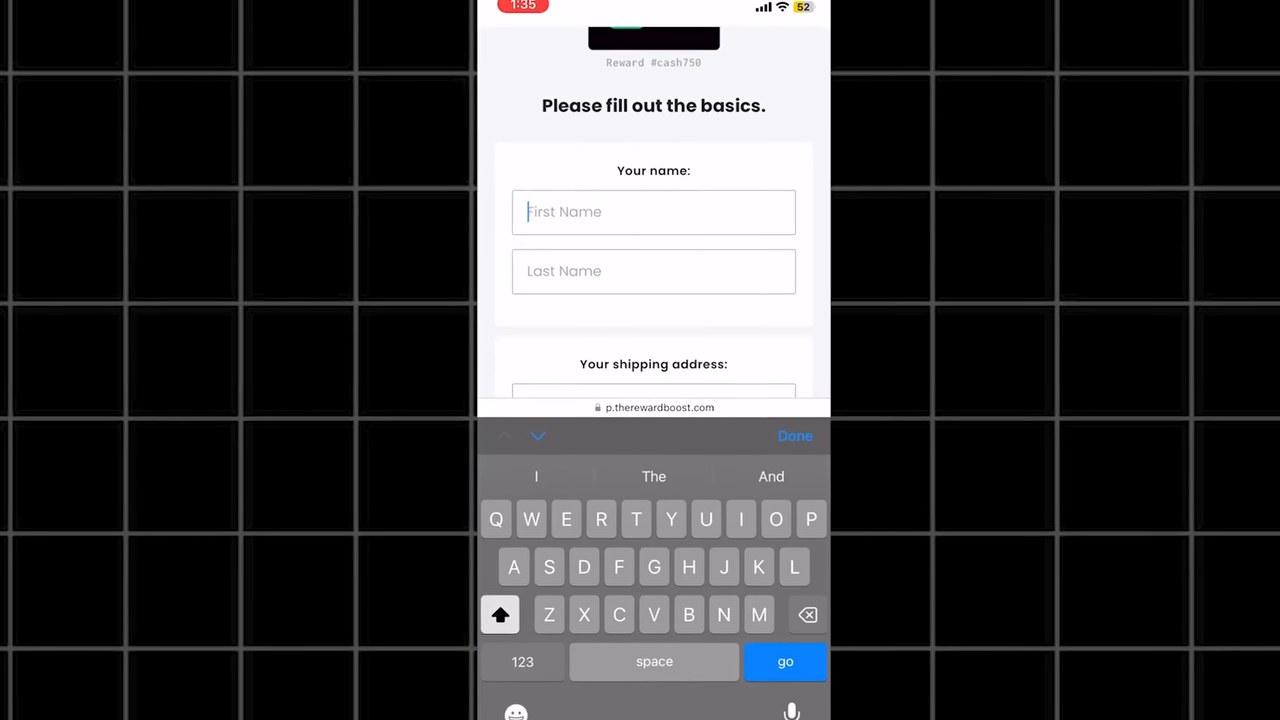
text(Ro)
click(654, 270)
text(Chase)
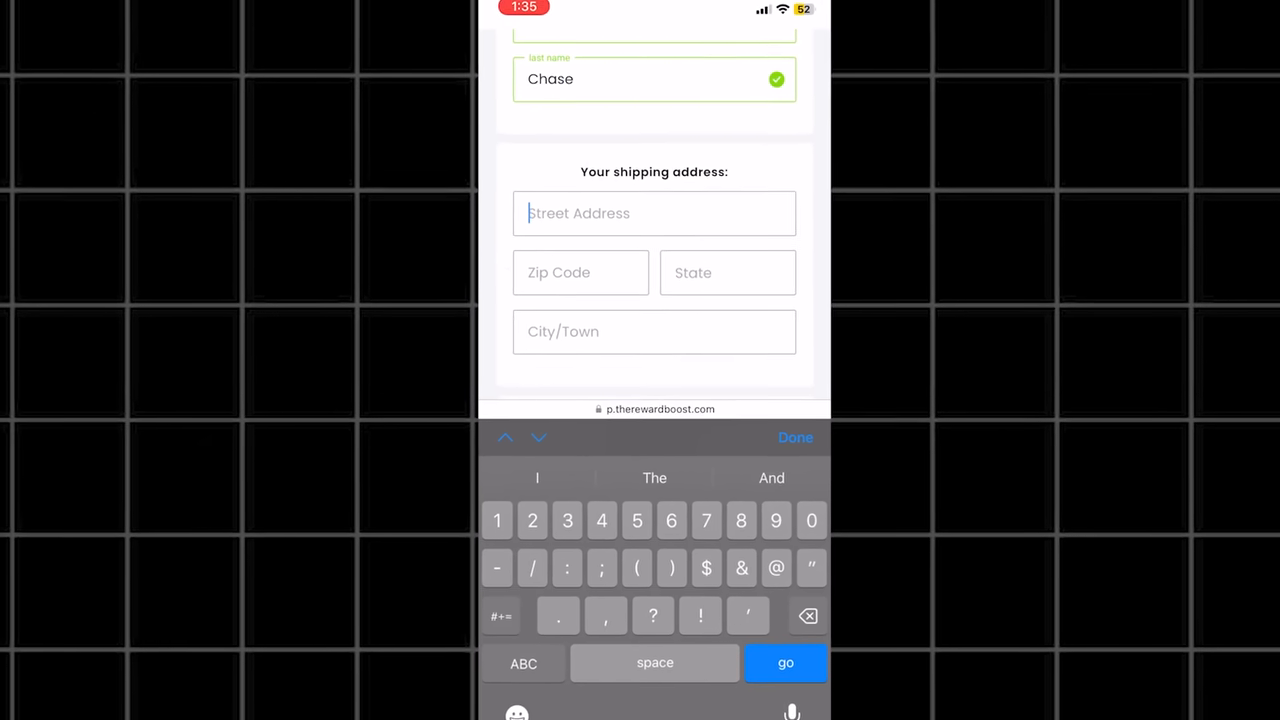
text(23)
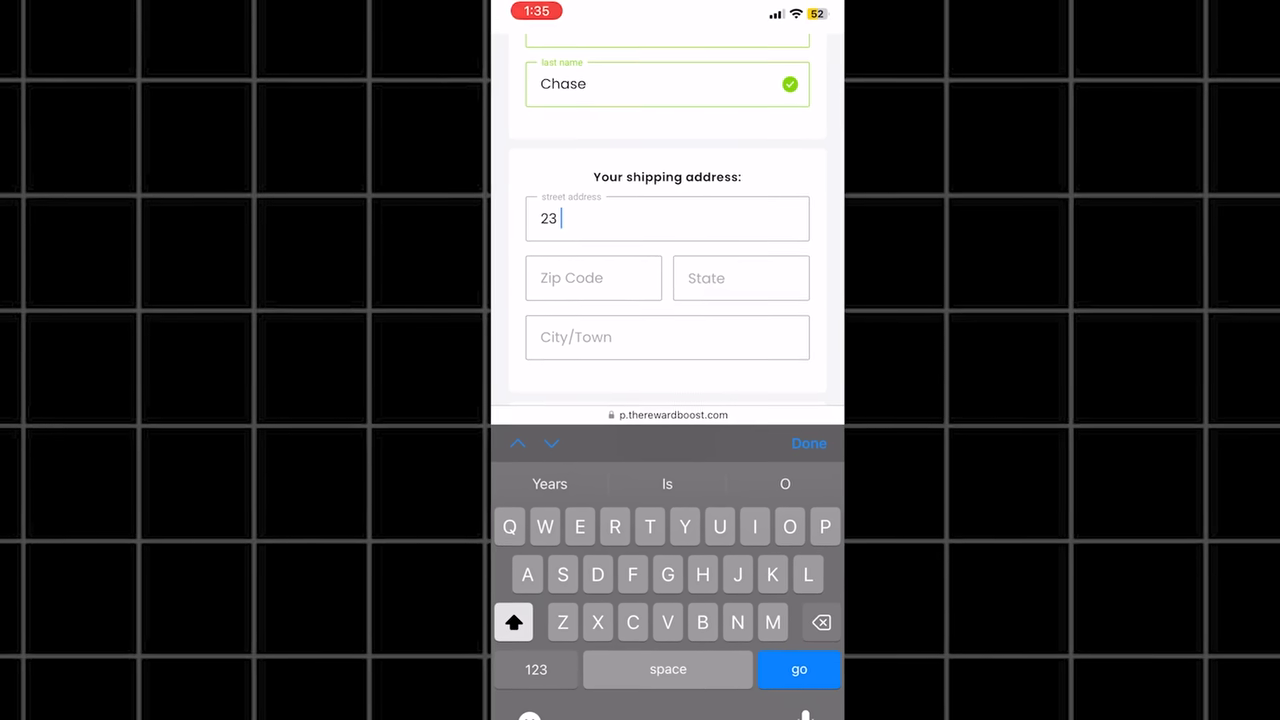
text(Rolling Ave)
click(592, 278)
text(11845)
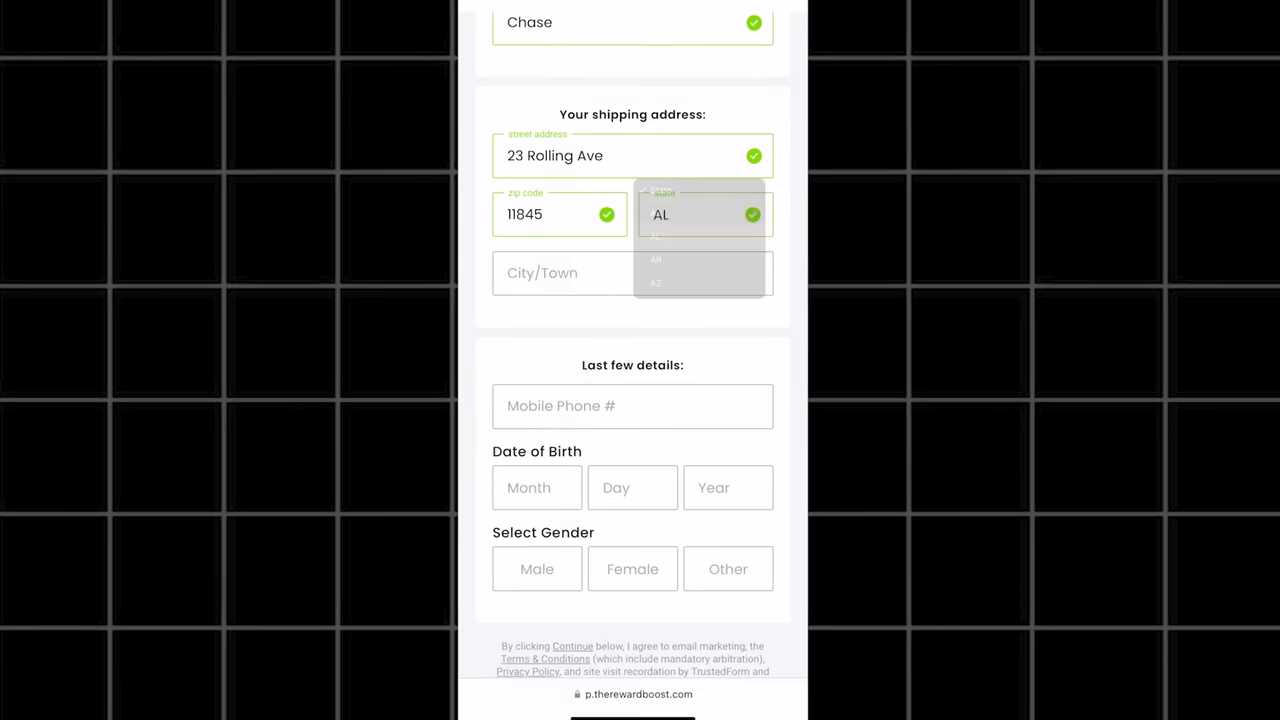
Set the shipping state to NJ from the dropdown
click(704, 214)
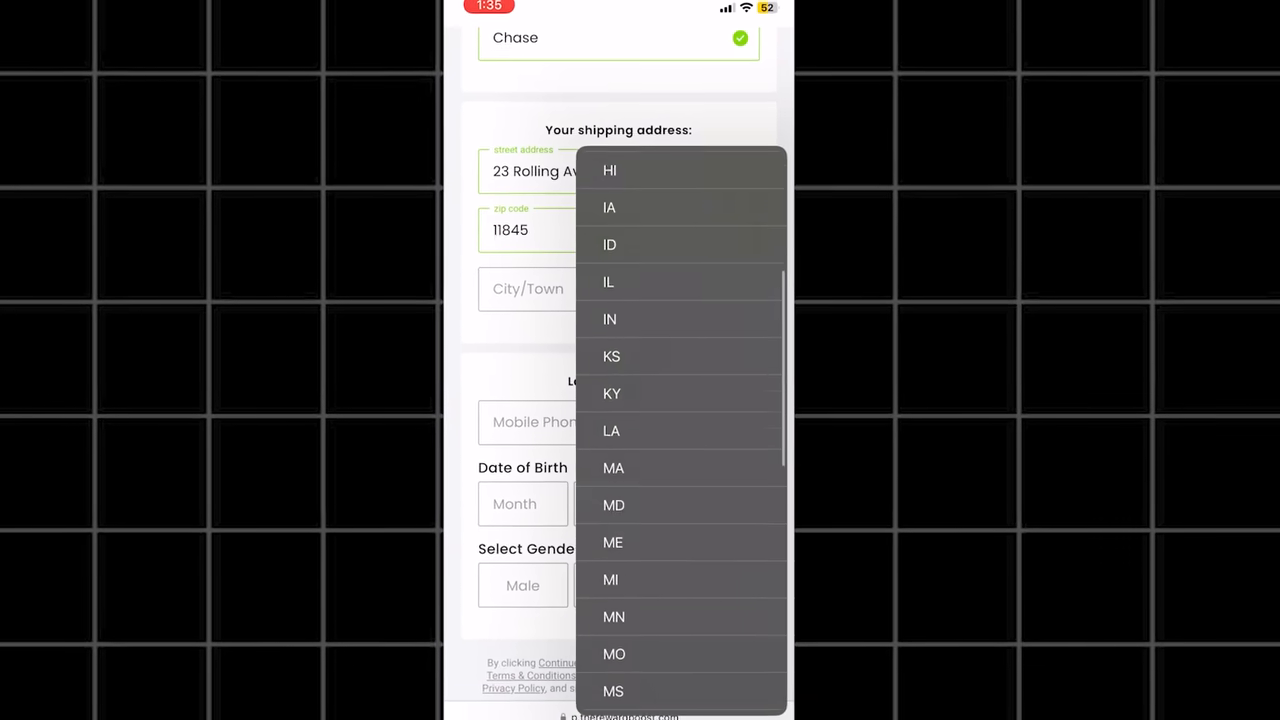
scroll(down, 3)
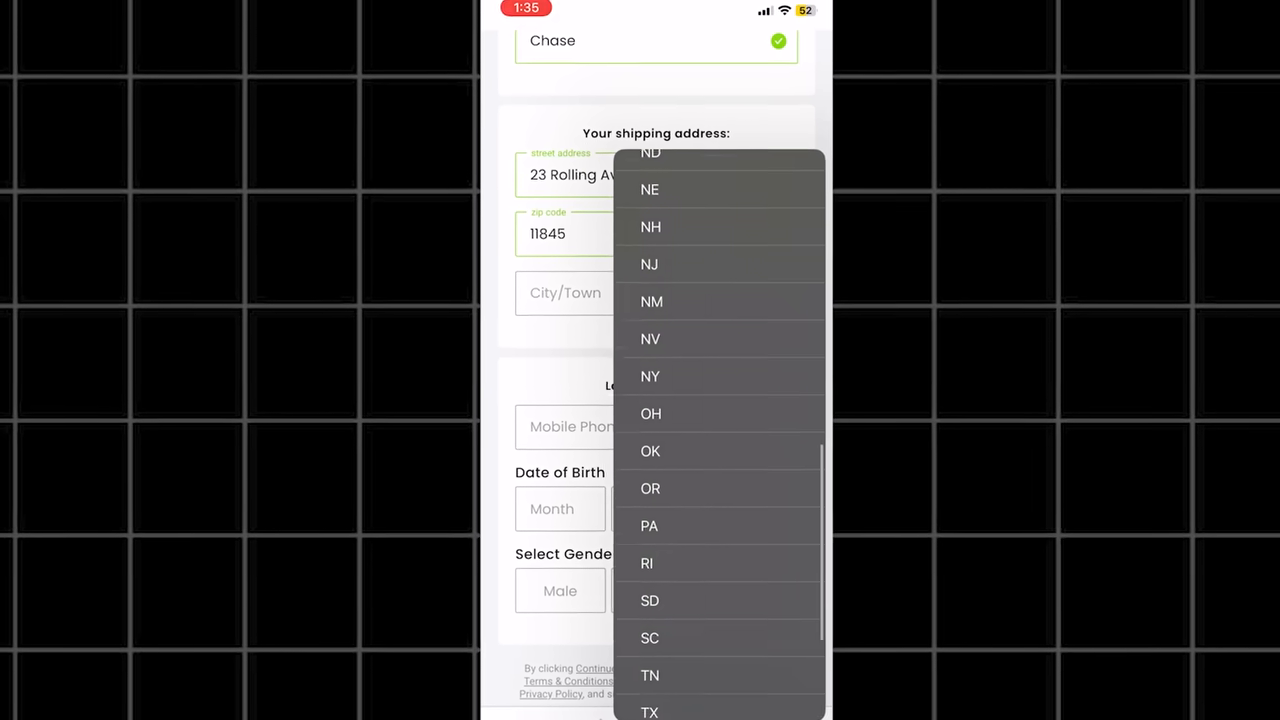
click(648, 264)
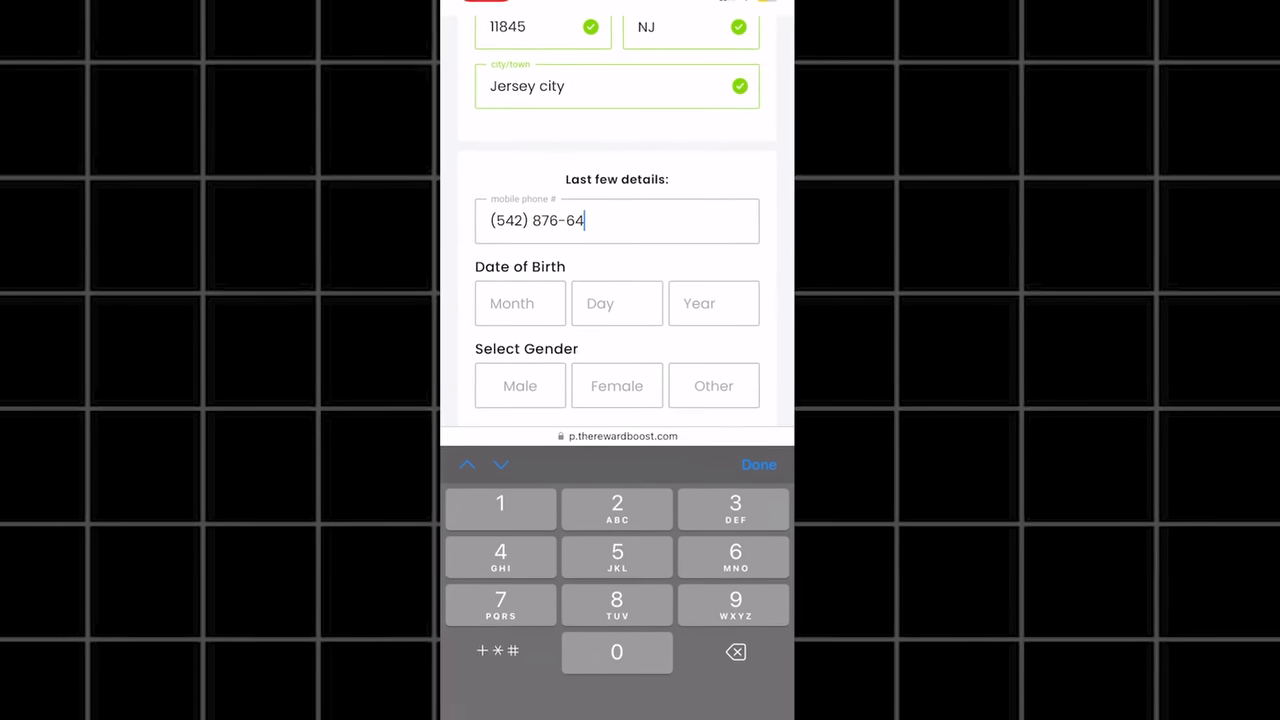
Set the birth month to APR and choose the birth year
click(520, 304)
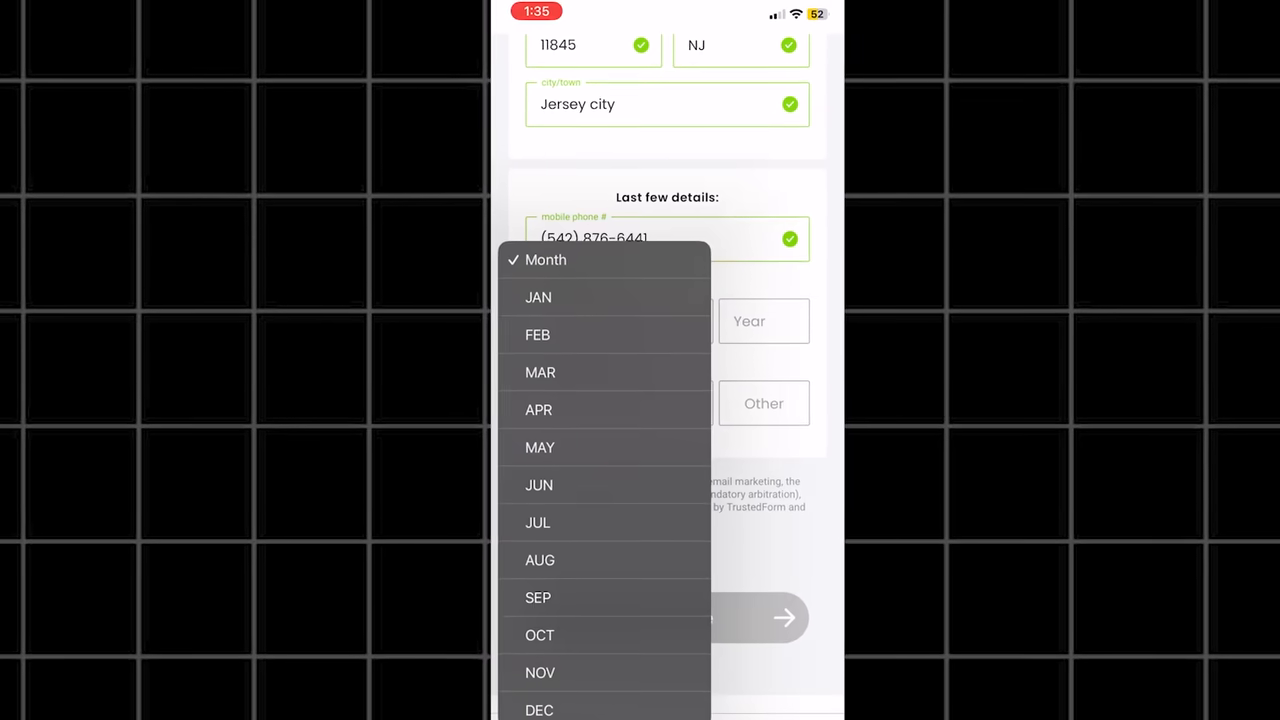
click(536, 410)
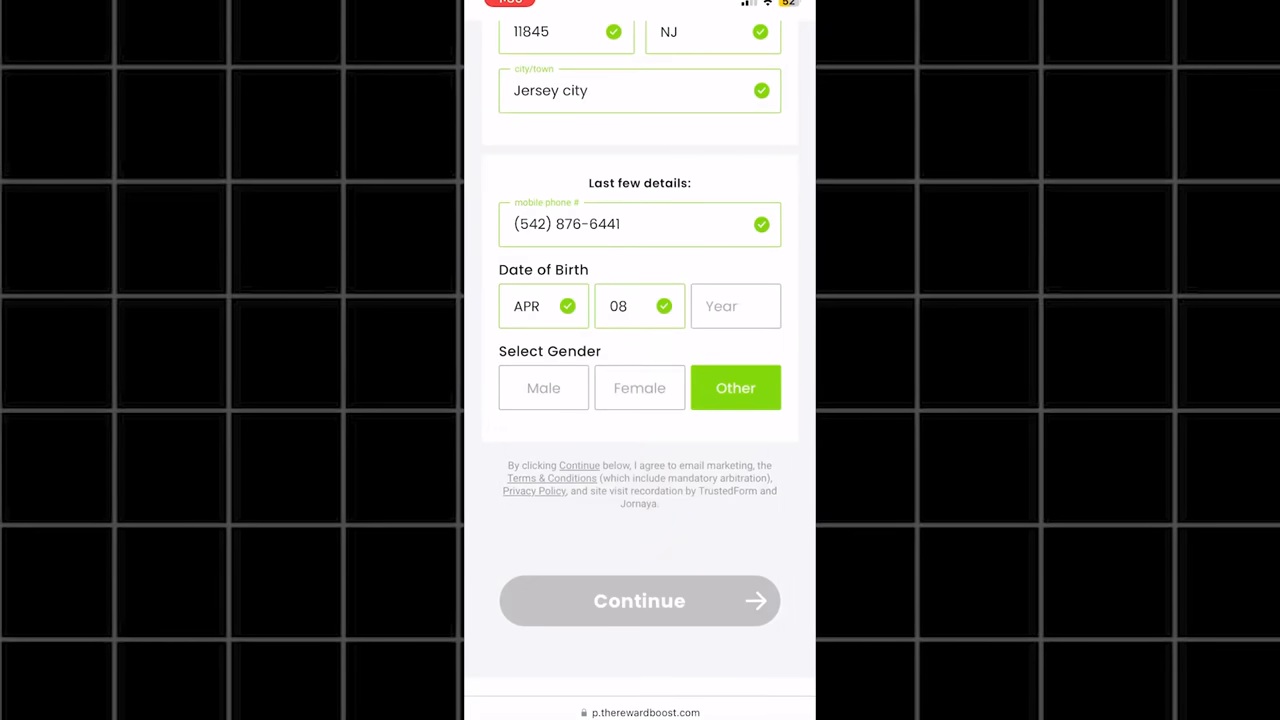
click(736, 306)
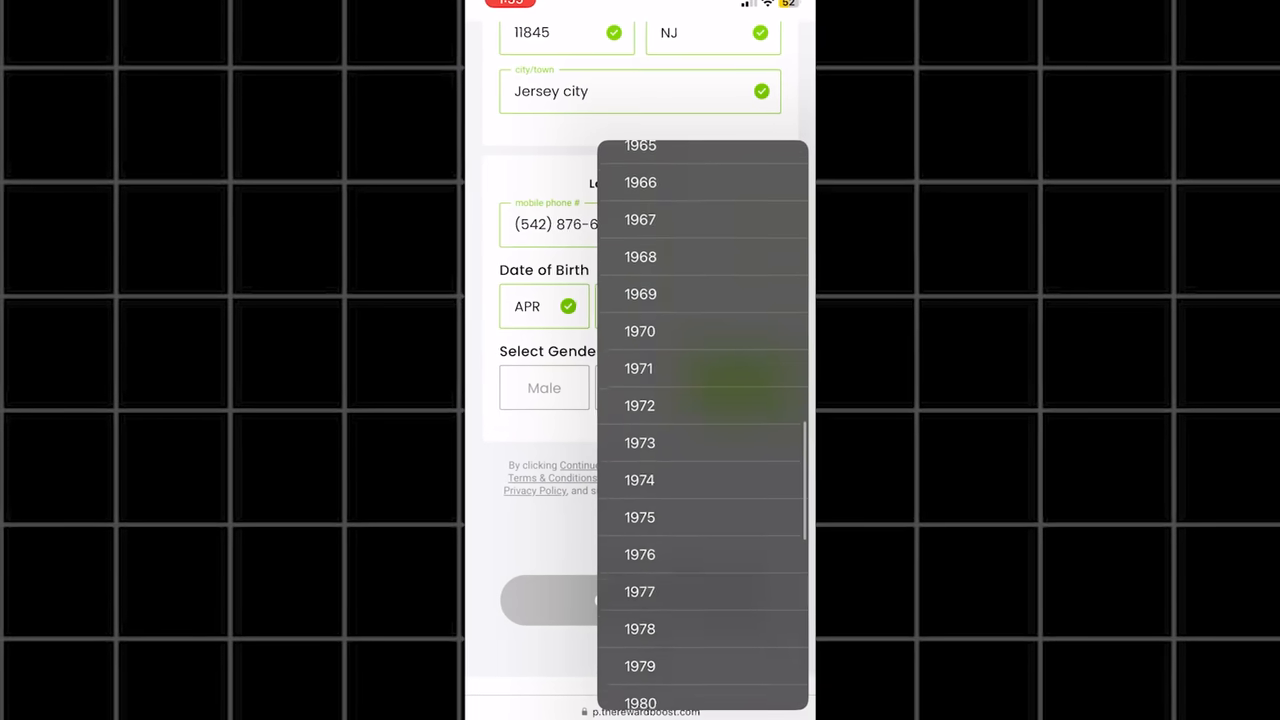
scroll(down, 3)
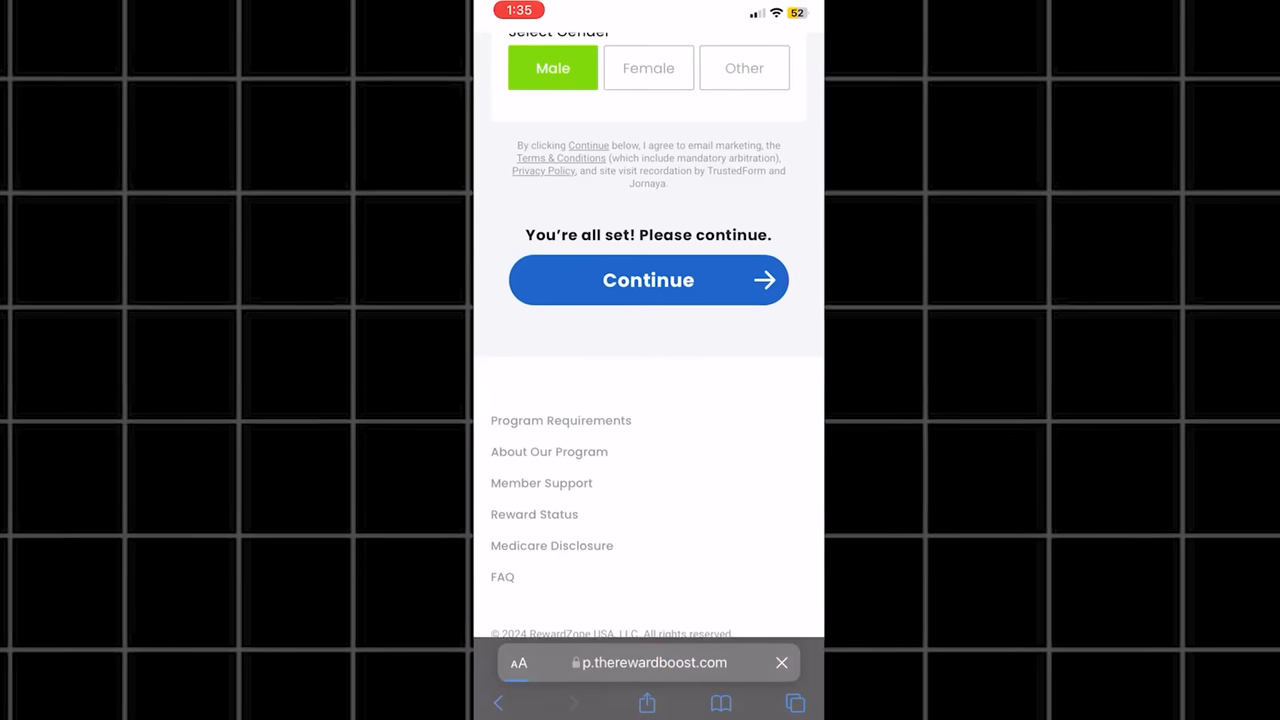
Submit the registration and decline the text-updates offer, returning to LevelUpTask's completion message
click(648, 280)
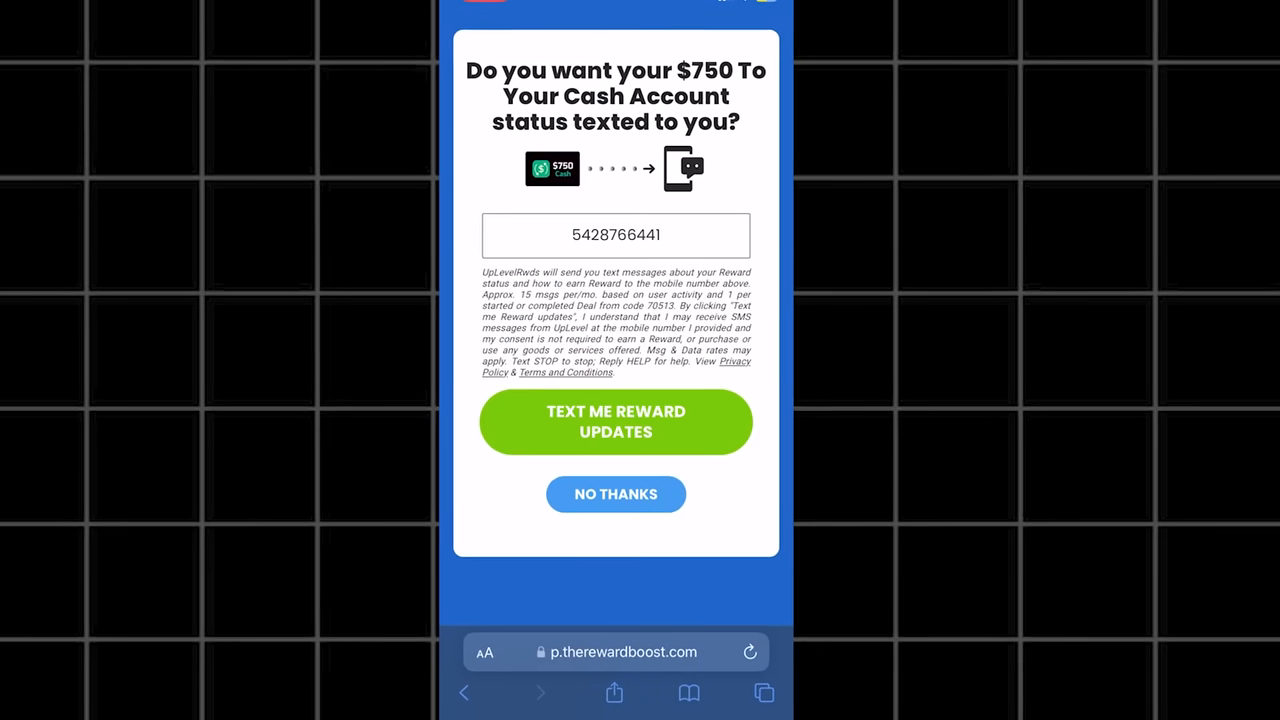
click(616, 494)
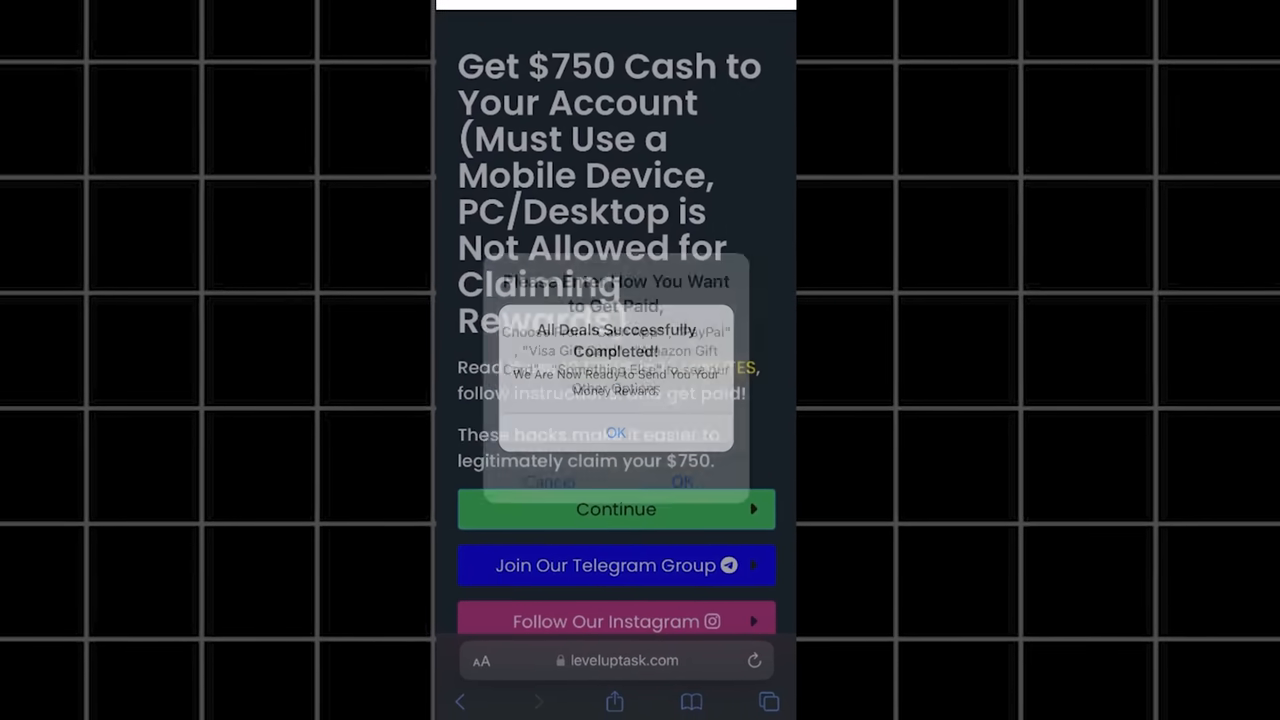
Acknowledge the deals-completed message and confirm Cash App as the payout method
click(616, 432)
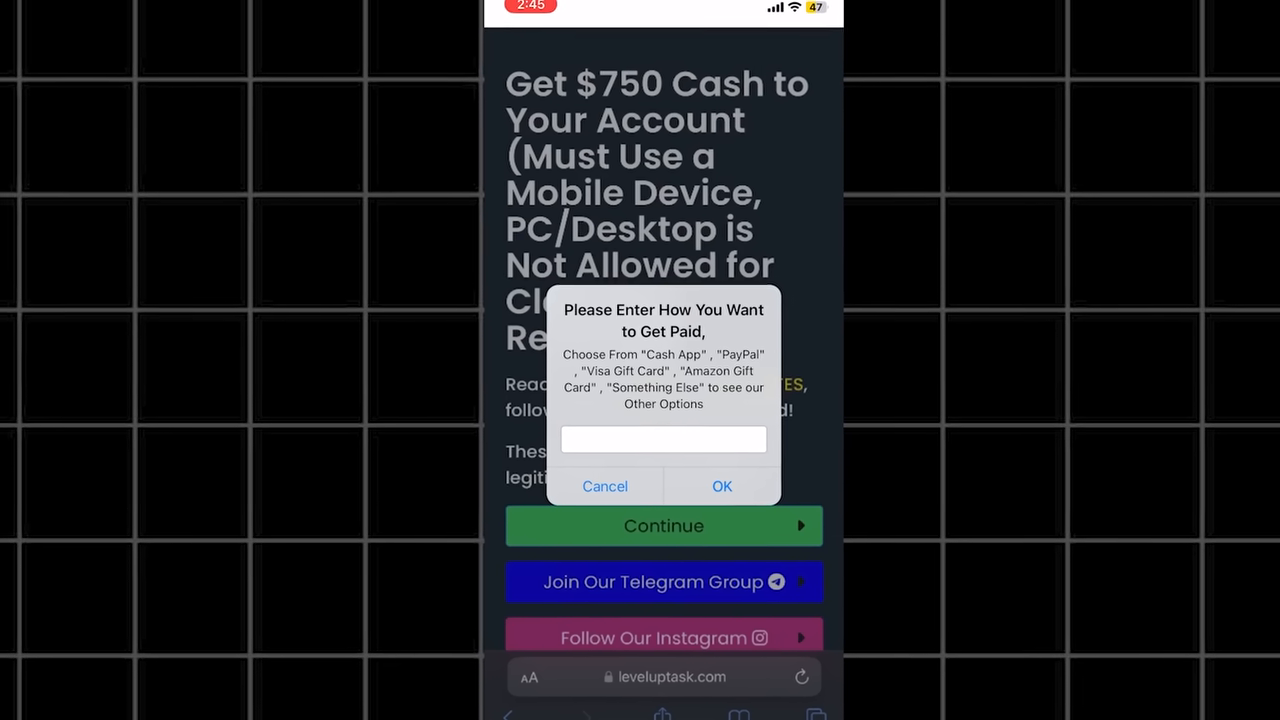
text(Cash)
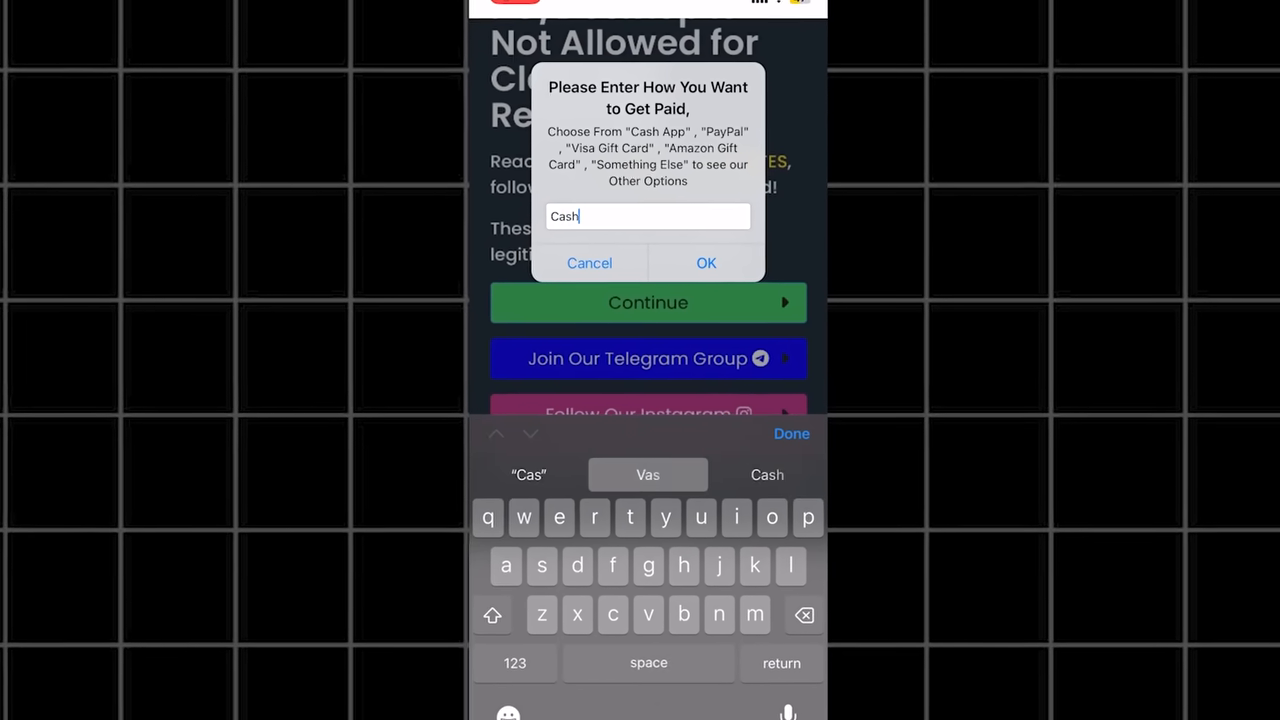
click(704, 264)
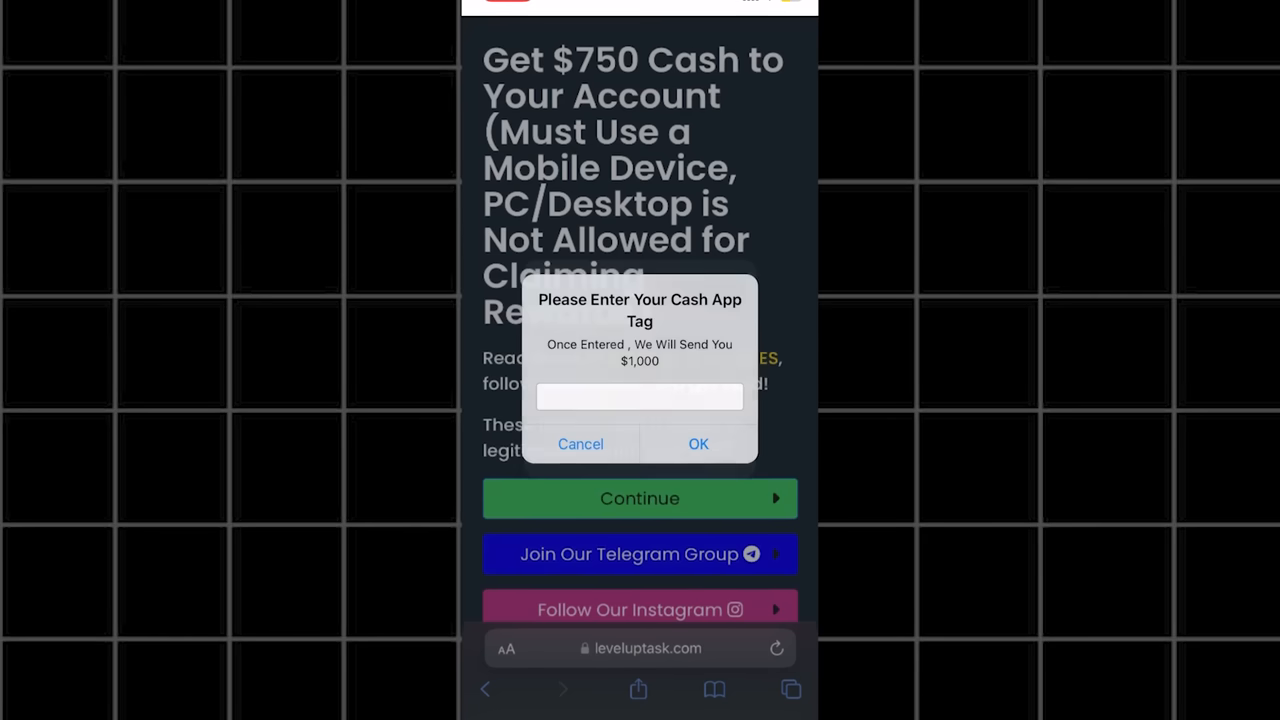
Submit the Cash App tag, view the $1,000.00 Cash App balance, and return to the home screen
text(Y)
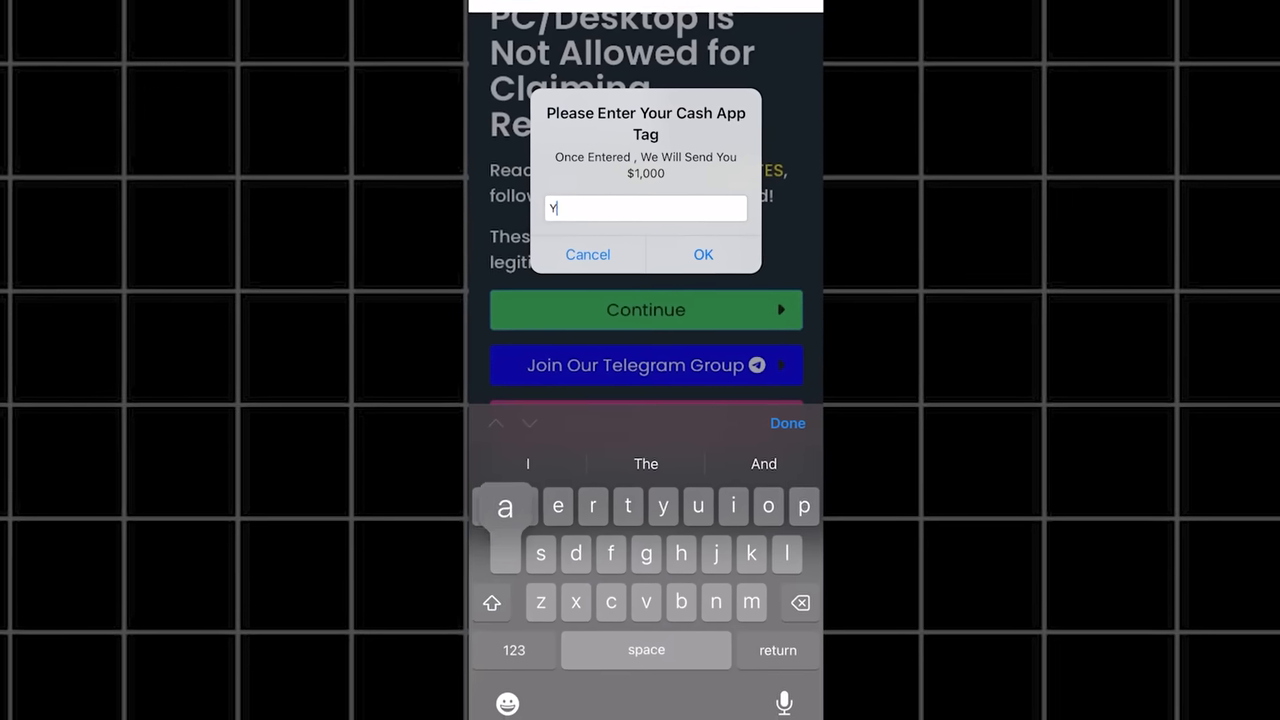
text(auujoe72)
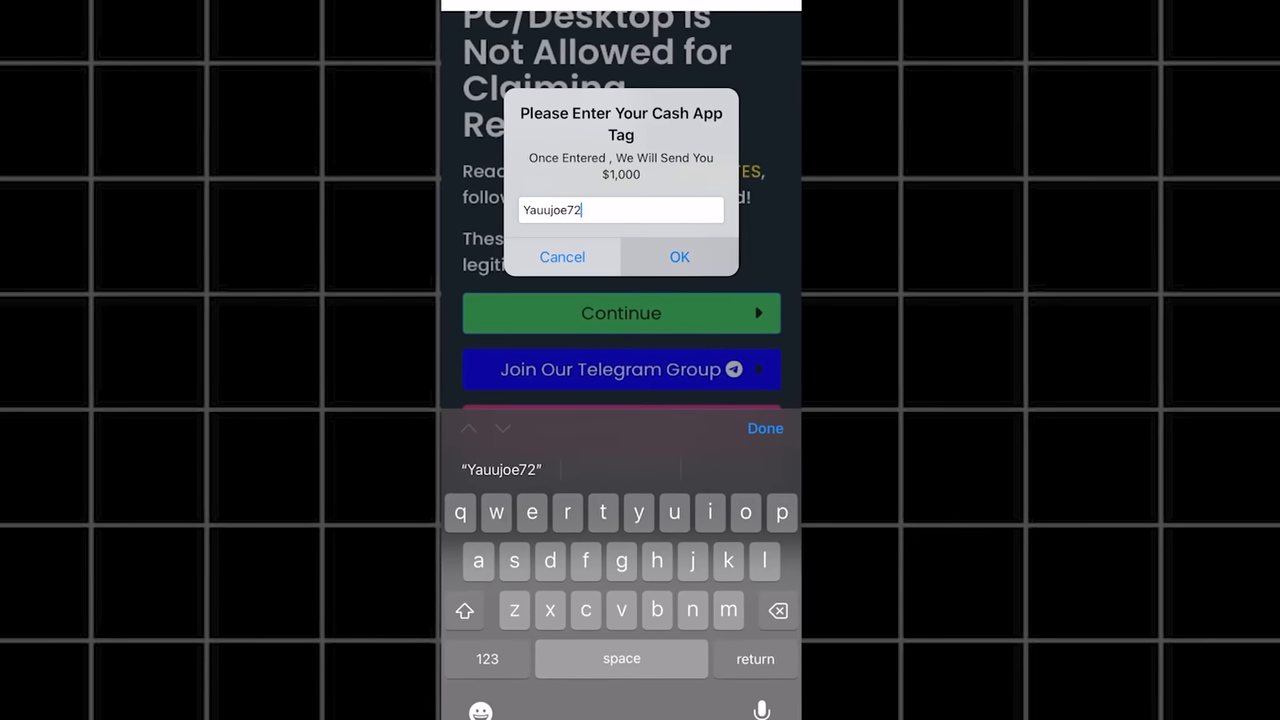
click(680, 256)
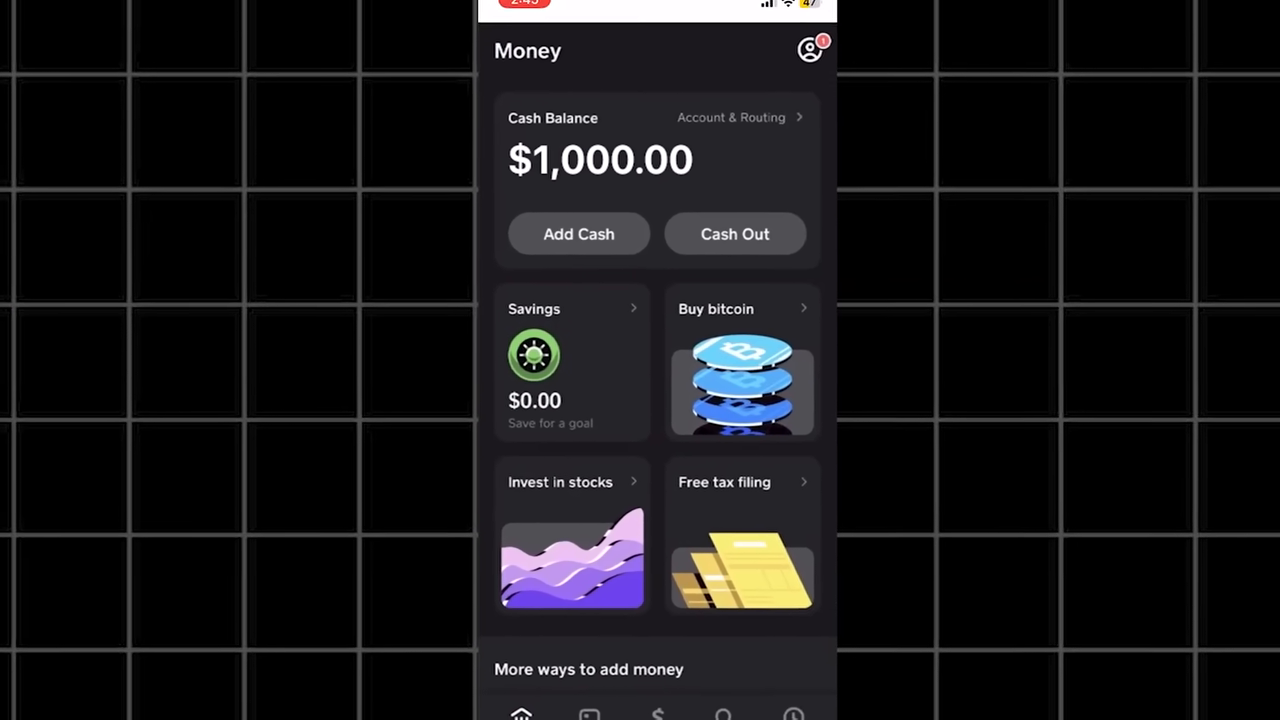
key(home)
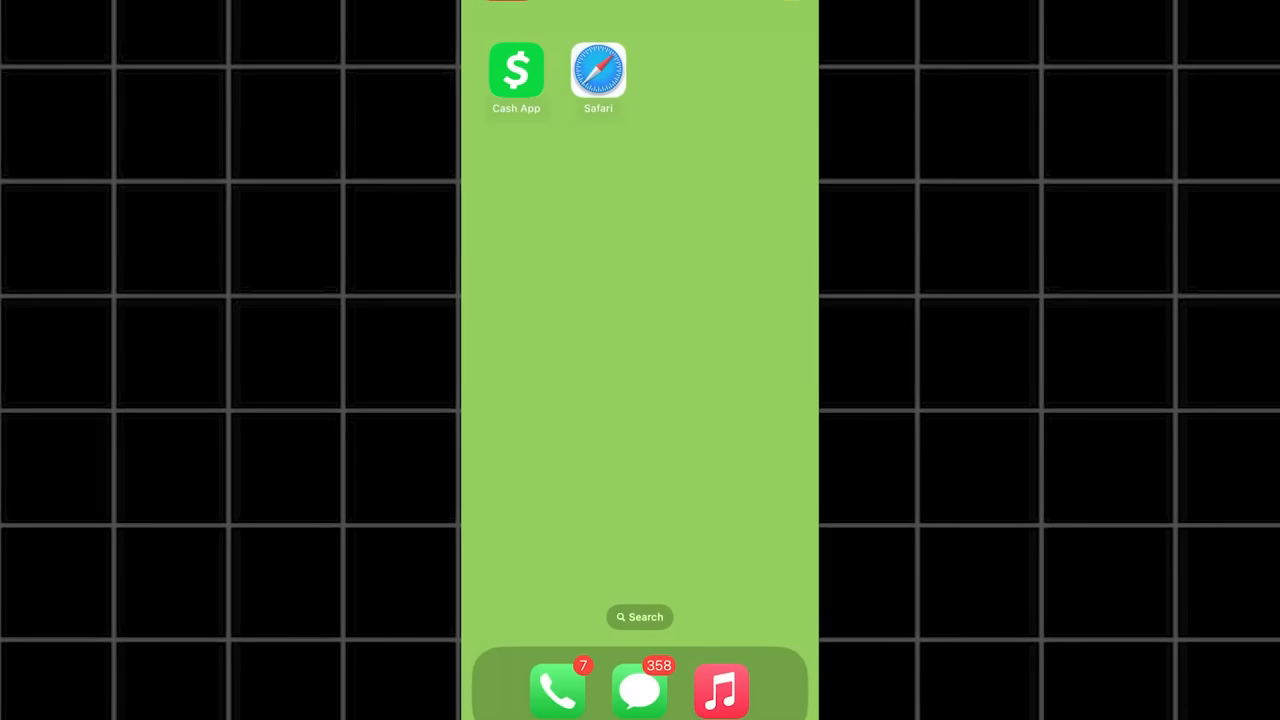